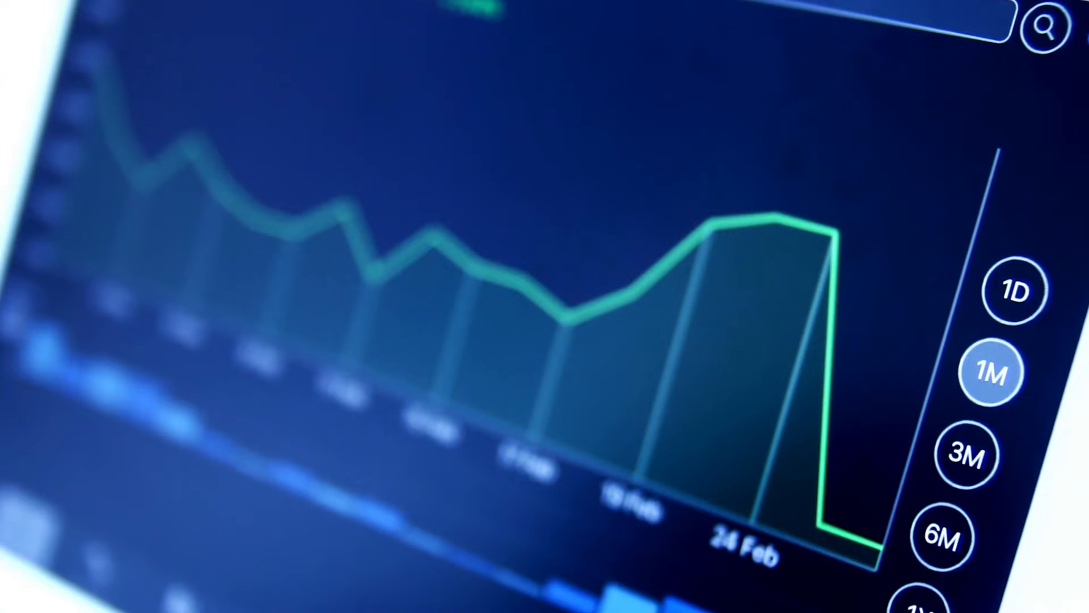
Switch the price chart's time range from 1M to 3M
{"action": "left_click", "coordinate": [964, 455]}
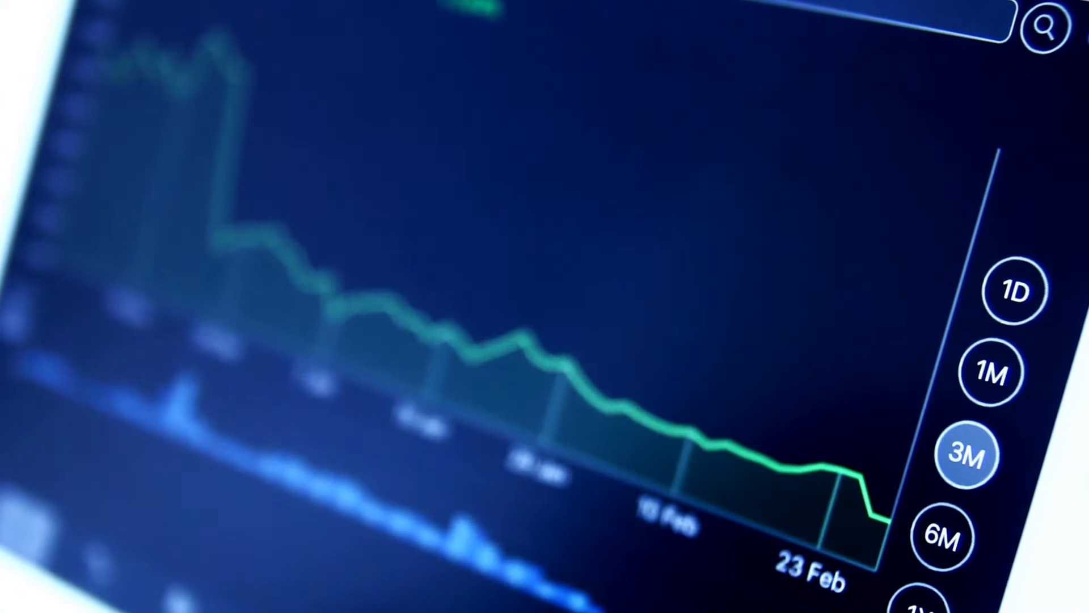